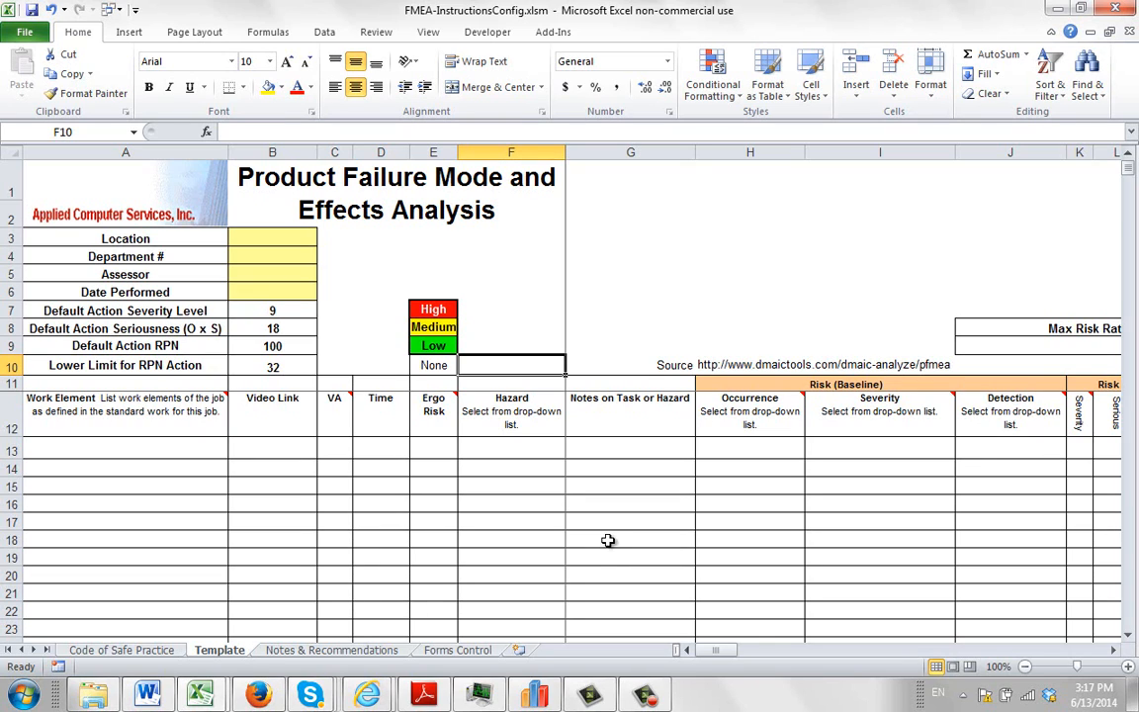
pyautogui.moveTo(607, 530)
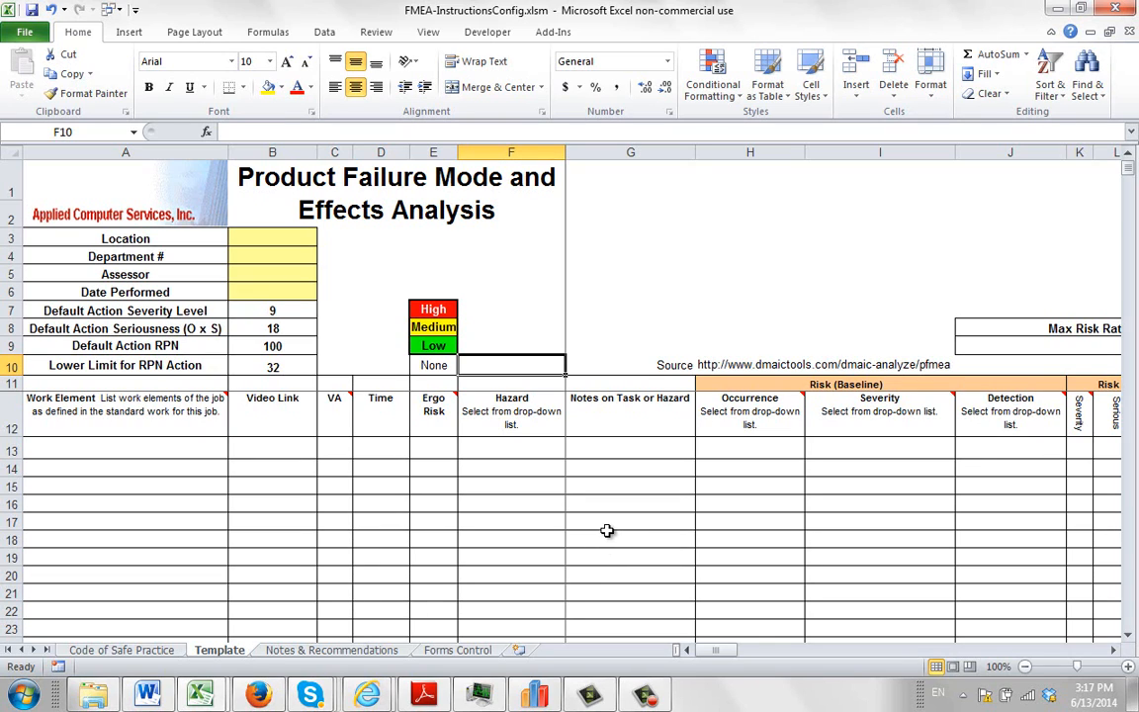
pyautogui.moveTo(526, 455)
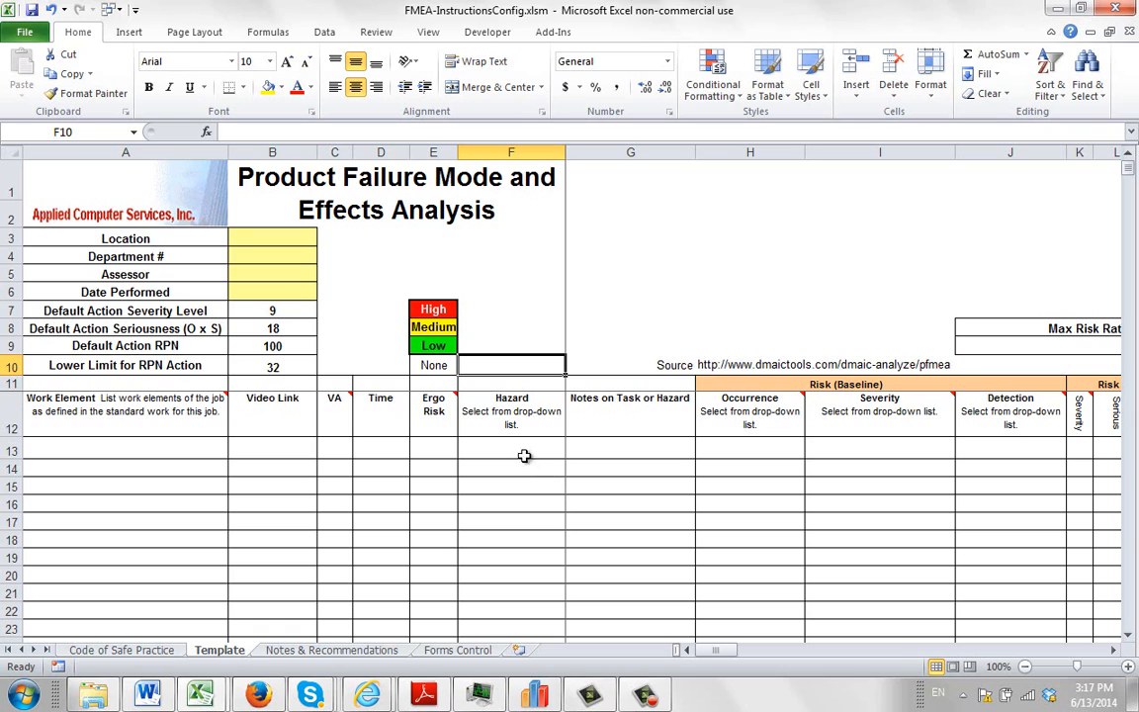
# - Review the Severity rating formula and its conditional formatting rules in row 13
pyautogui.click(570, 449)
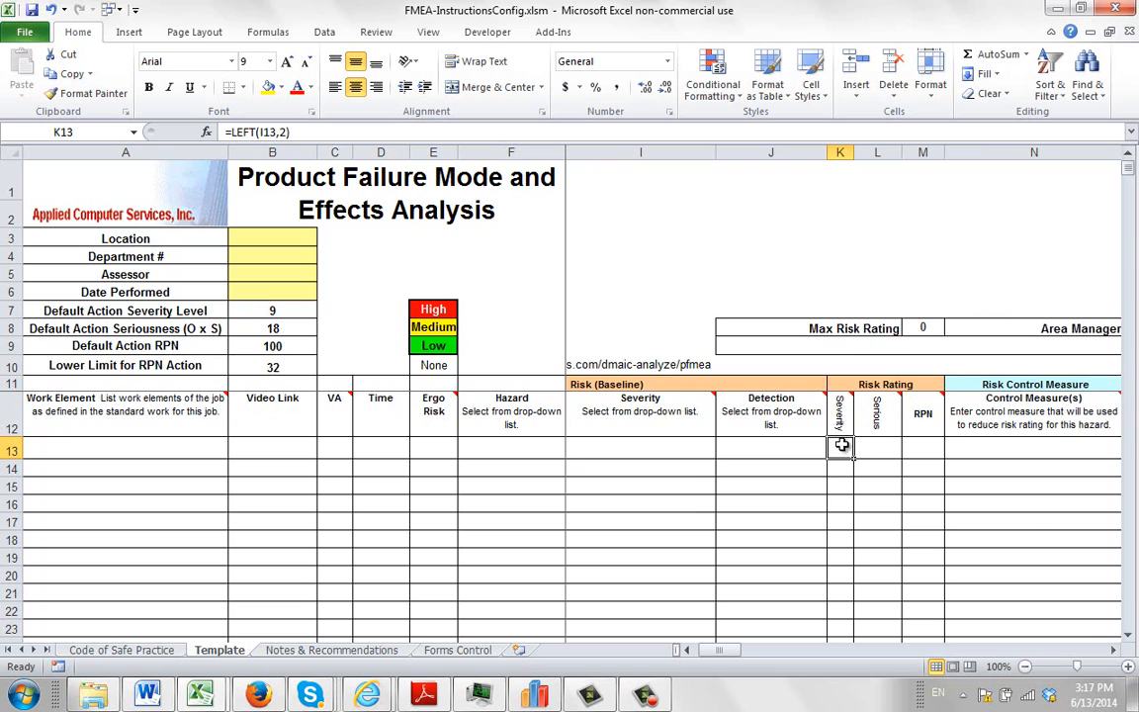
pyautogui.click(711, 76)
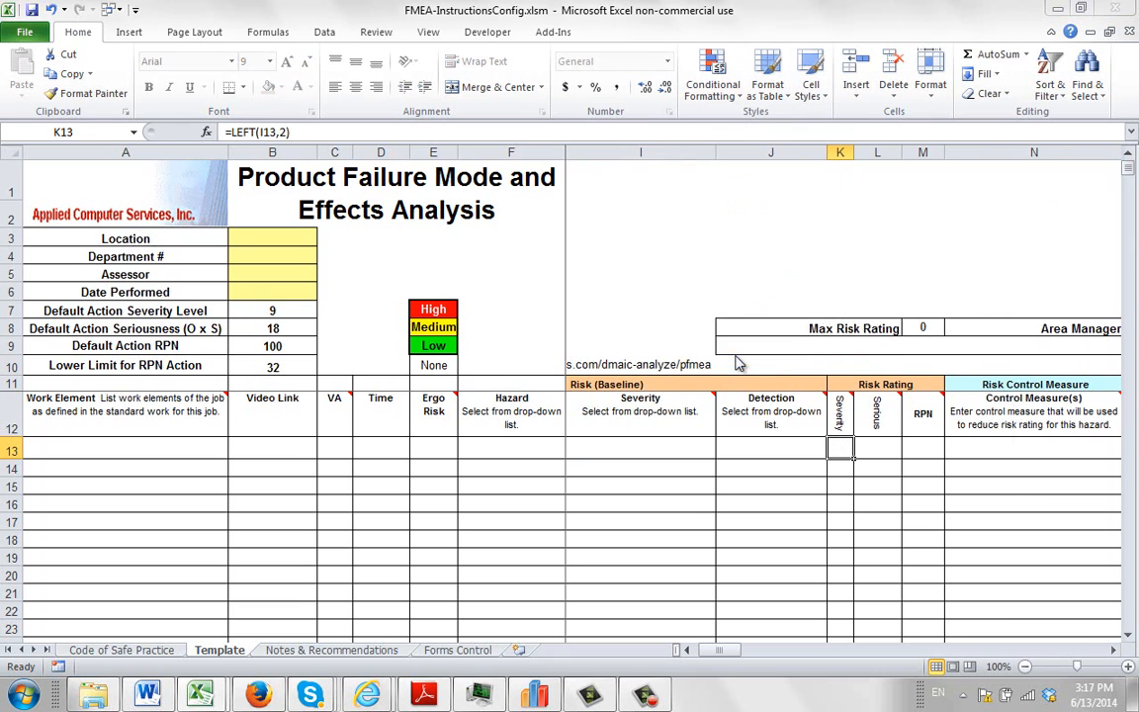
pyautogui.click(712, 76)
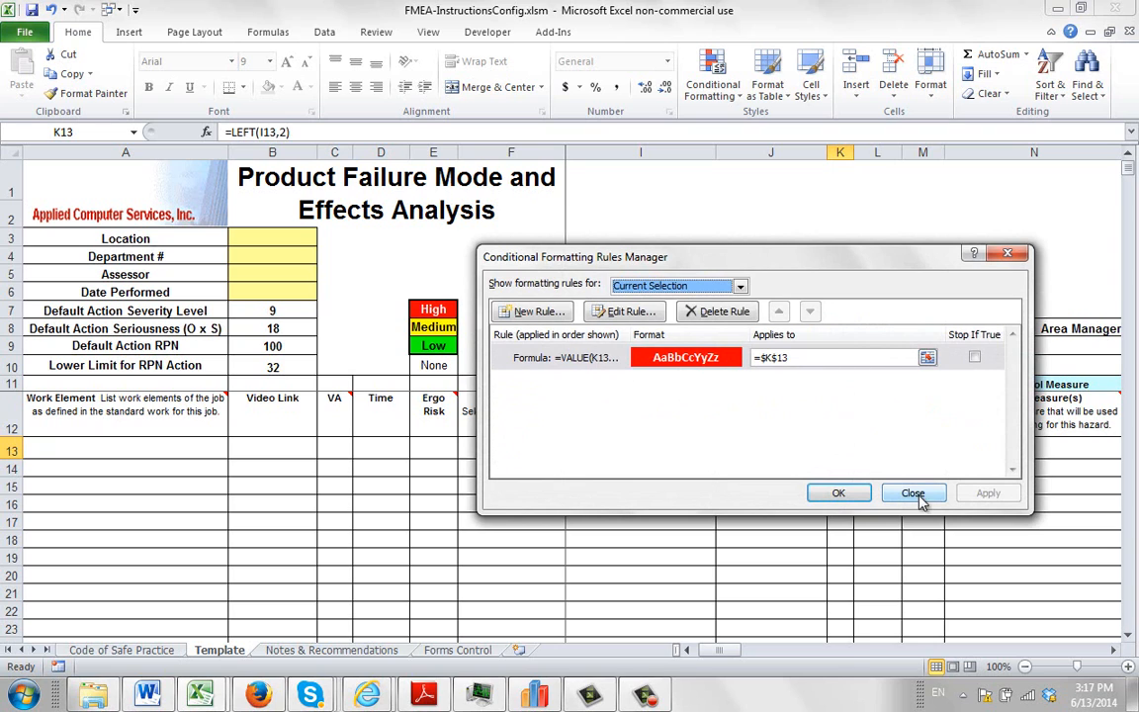
pyautogui.click(913, 492)
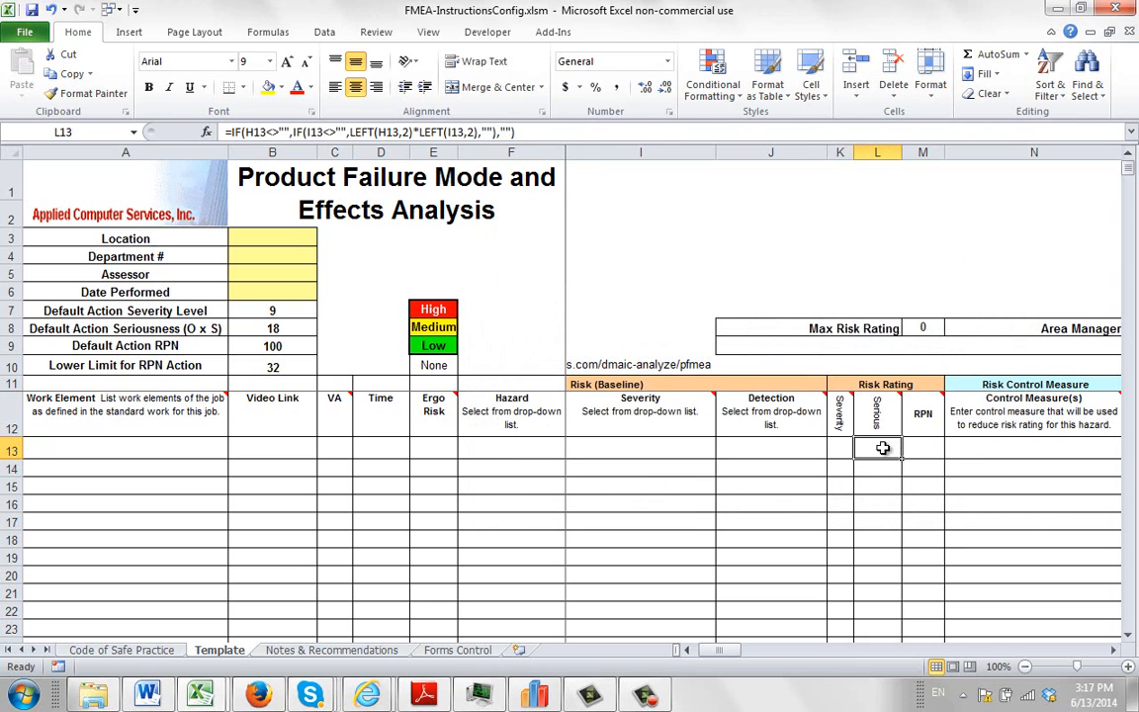
# - Review the conditional formatting rules on the RPN cell in row 13
pyautogui.rightClick(882, 447)
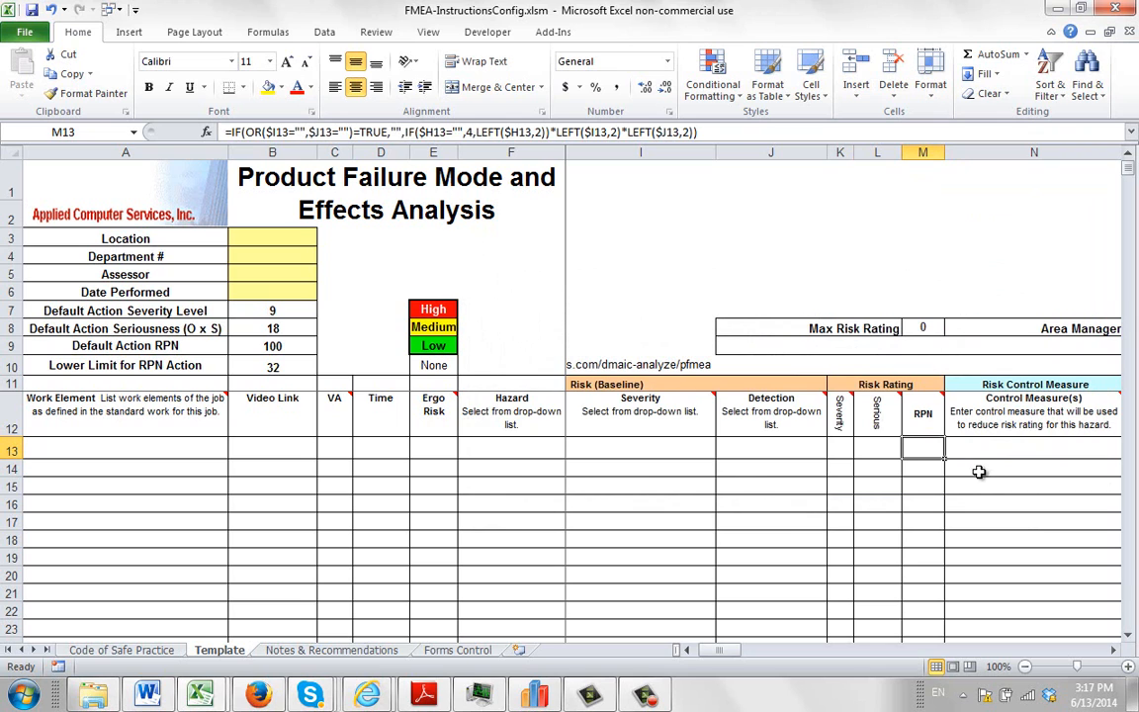
pyautogui.click(711, 75)
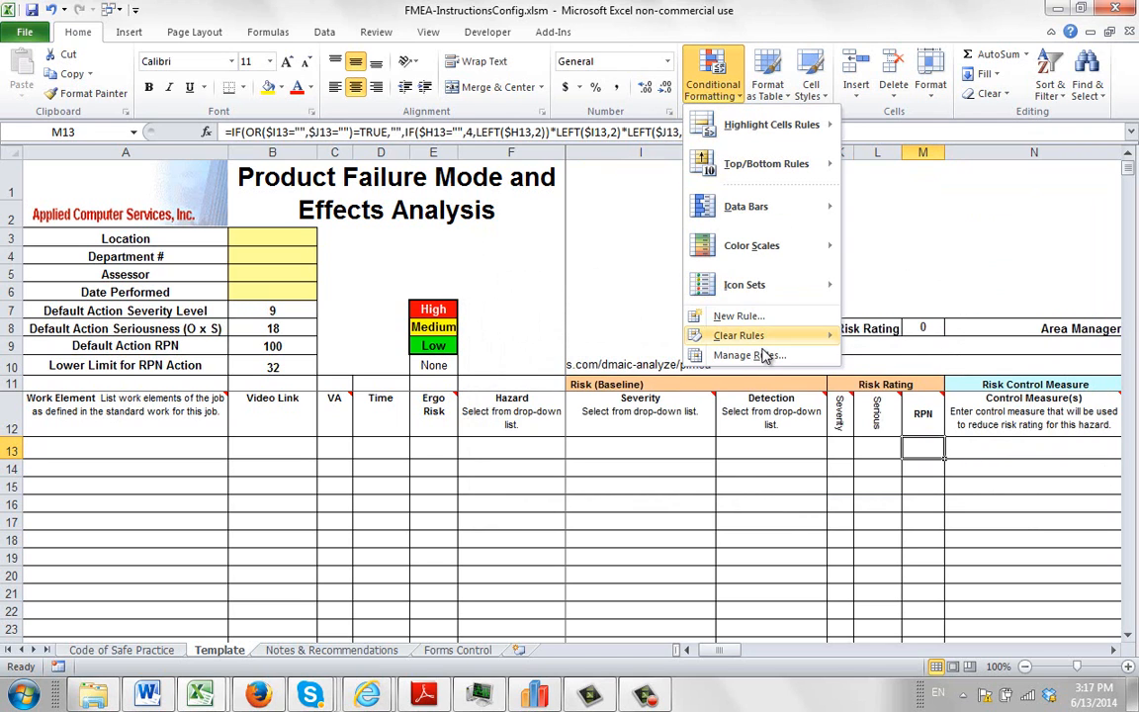
pyautogui.click(752, 356)
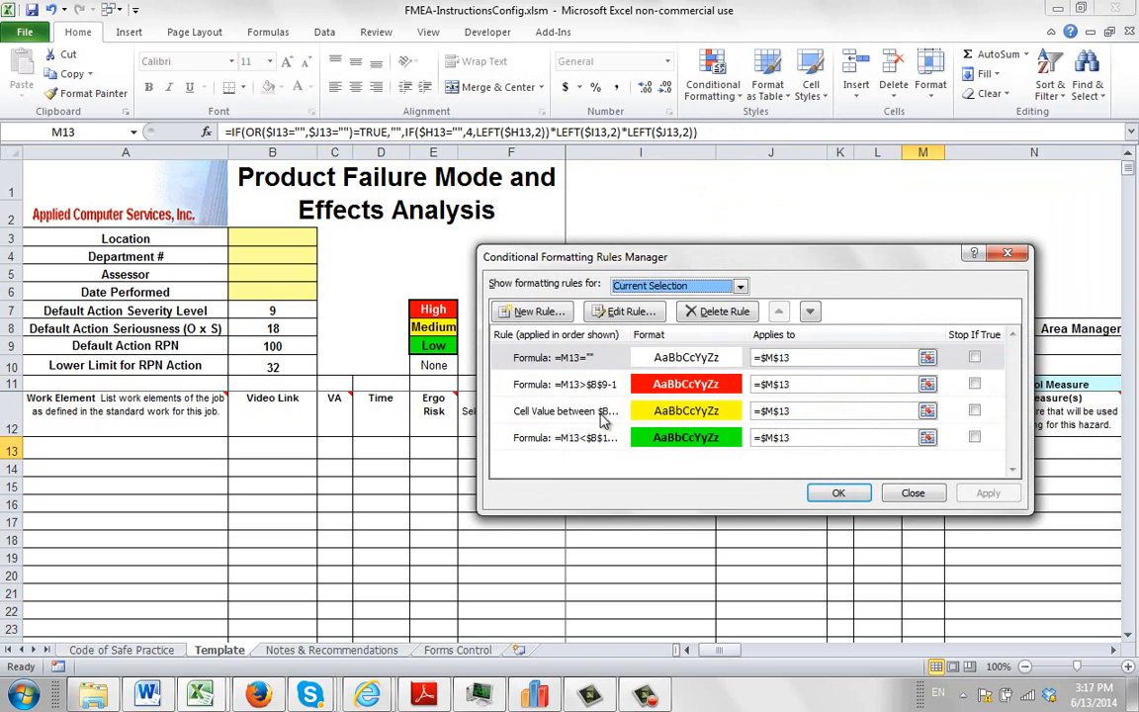
pyautogui.moveTo(265, 322)
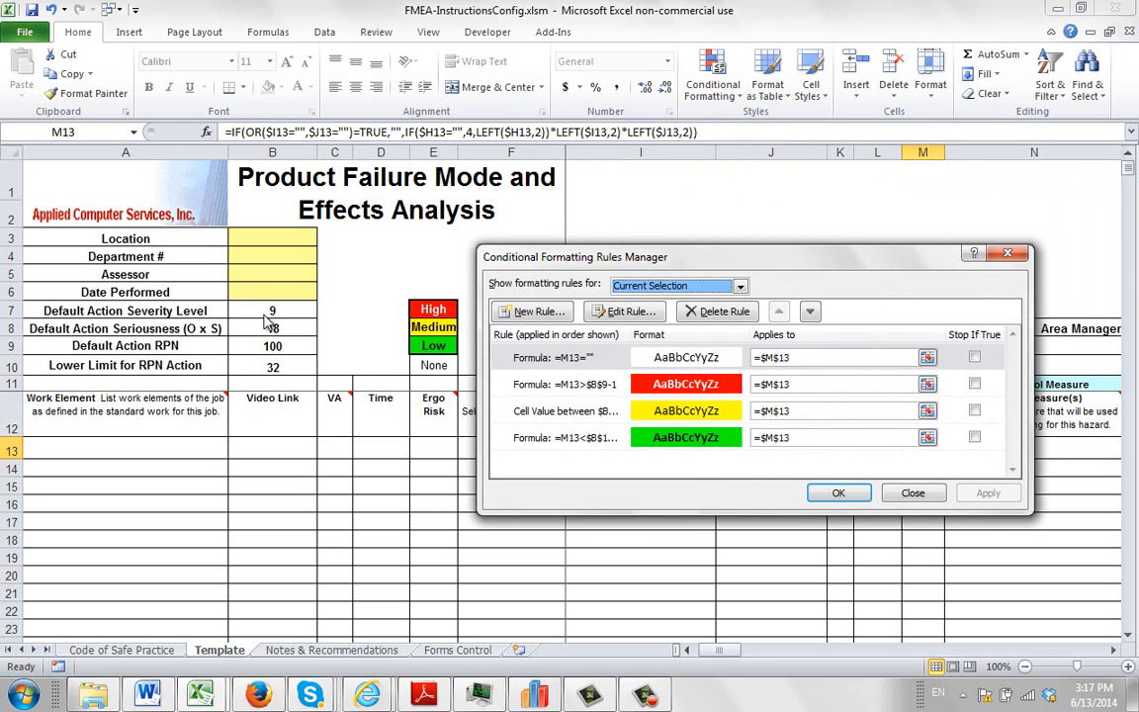
pyautogui.moveTo(577, 394)
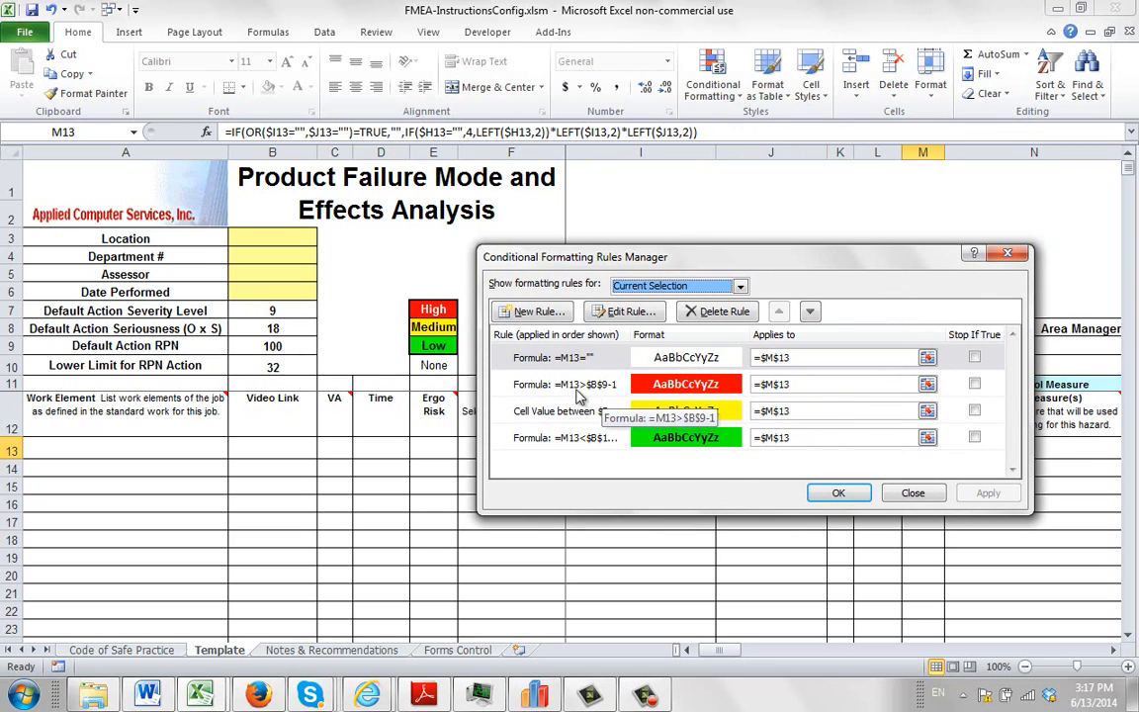
pyautogui.moveTo(94, 345)
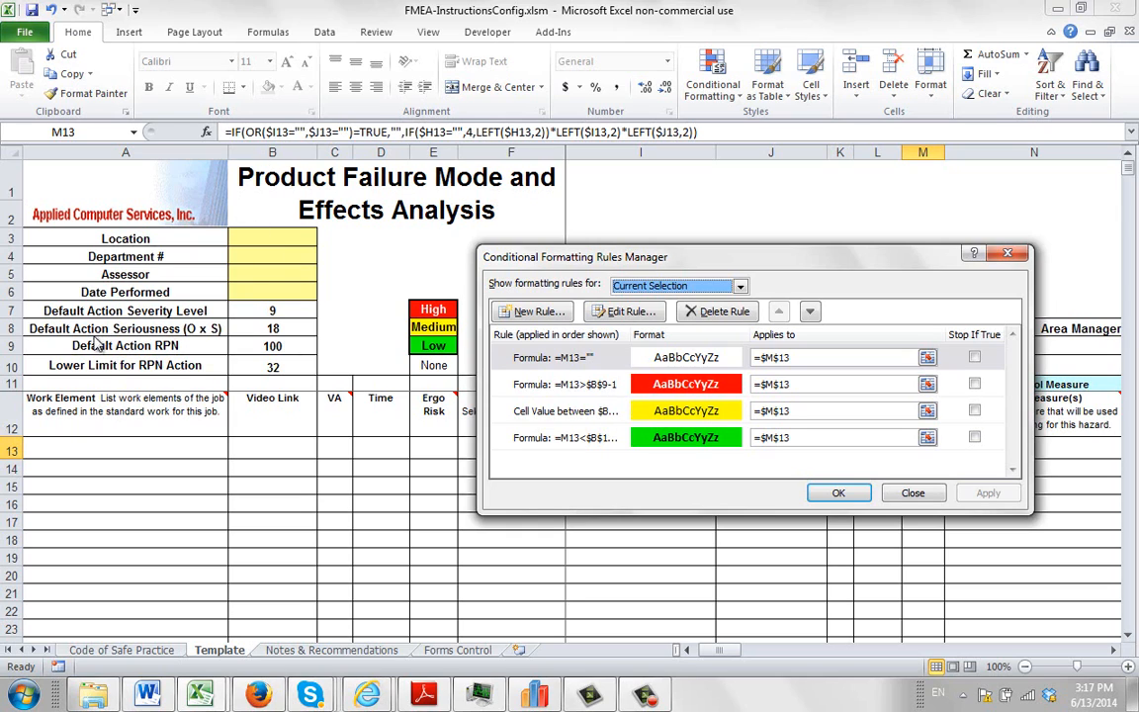
pyautogui.moveTo(281, 352)
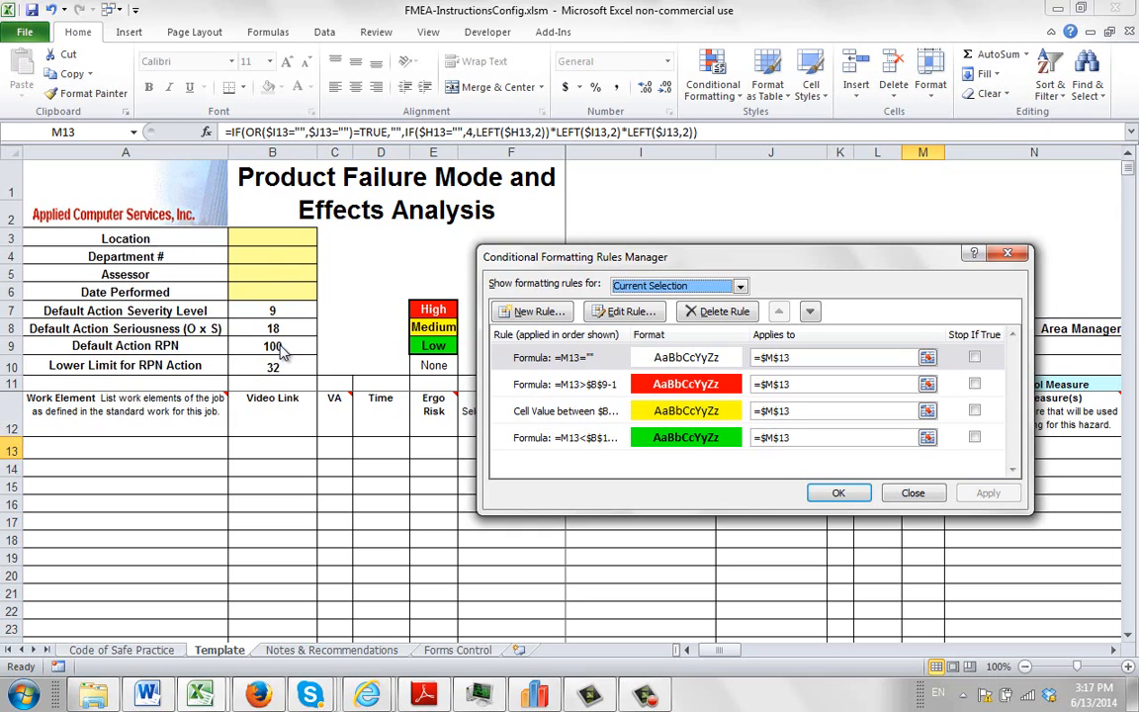
pyautogui.moveTo(636, 419)
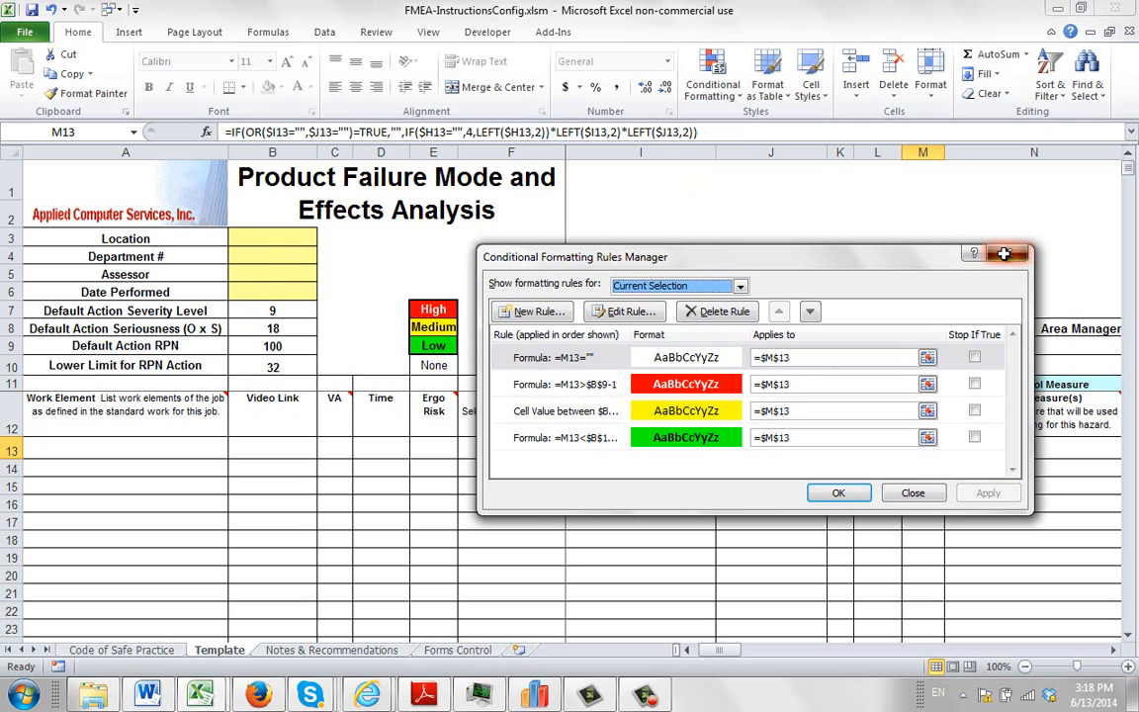
pyautogui.click(913, 492)
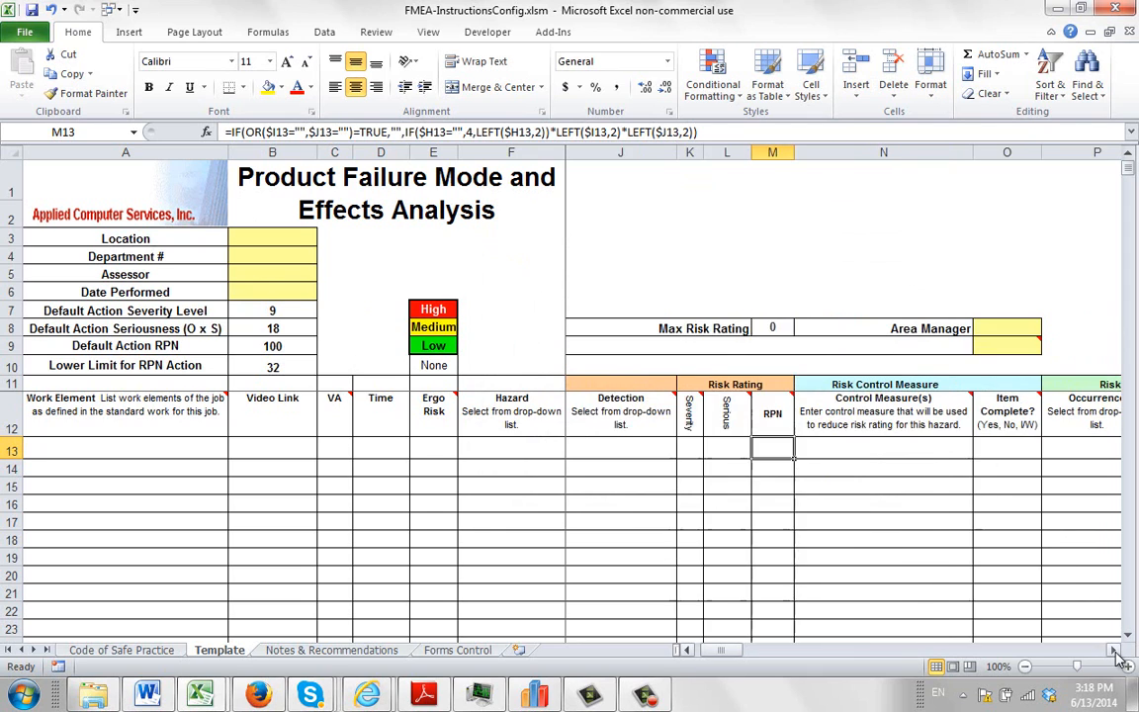
# - Copy the template row and select rows down toward 460 to paste it
pyautogui.hscroll(3)
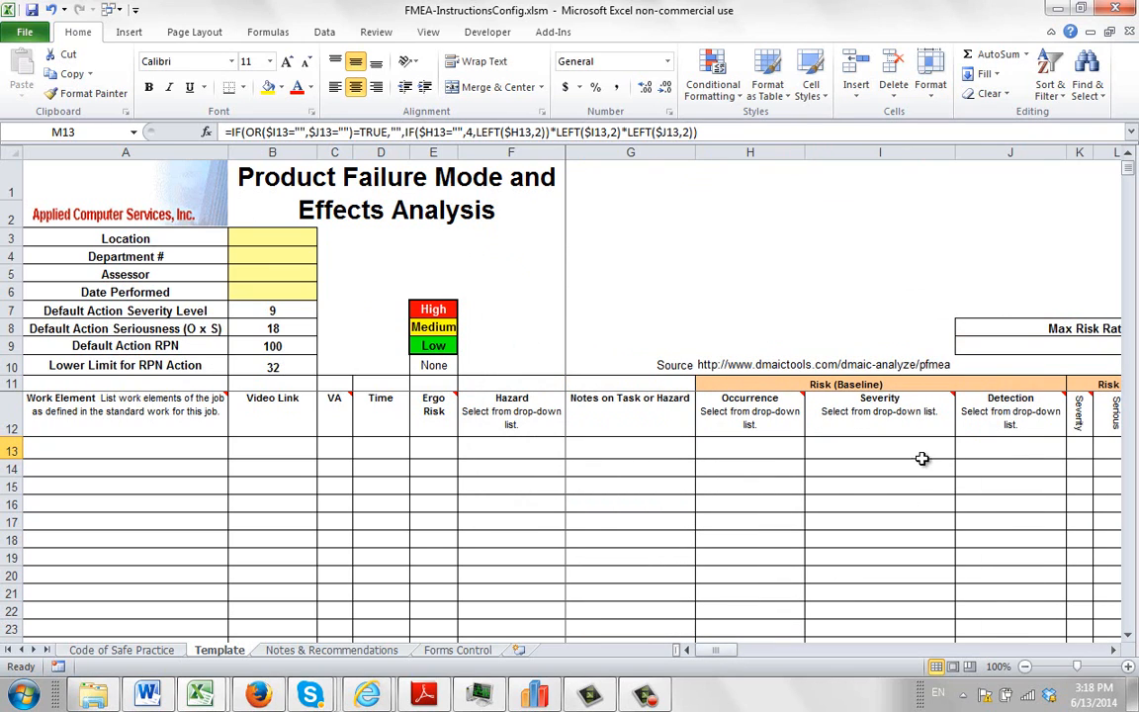
pyautogui.moveTo(162, 485)
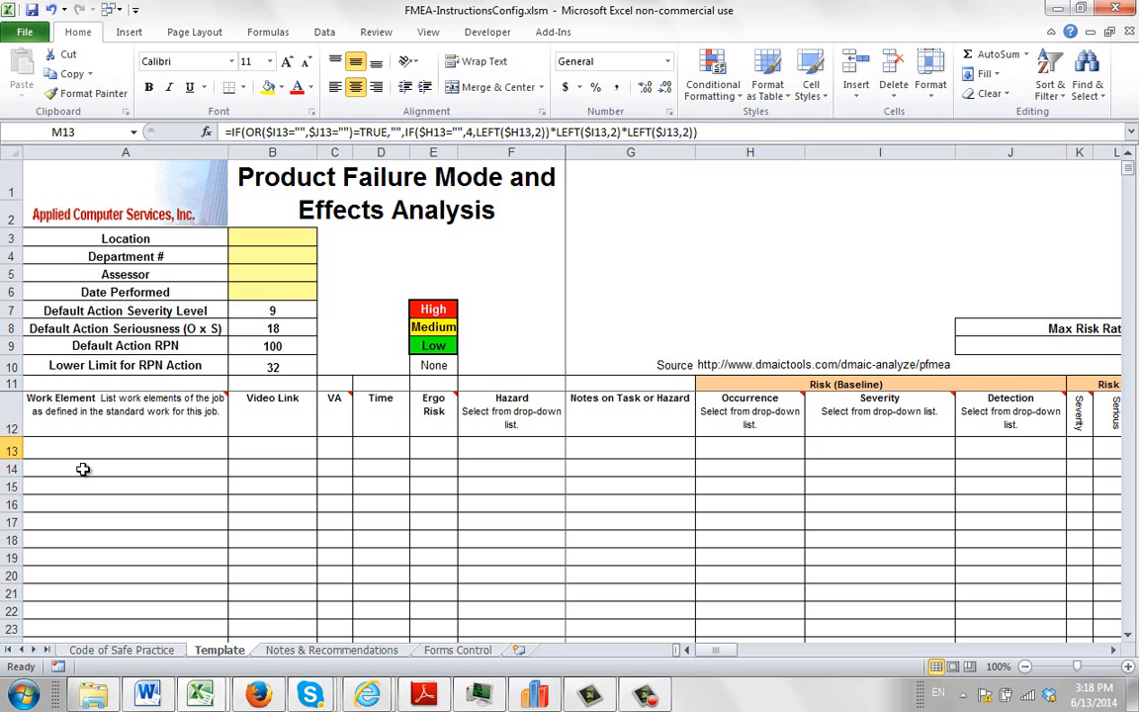
pyautogui.moveTo(83, 445)
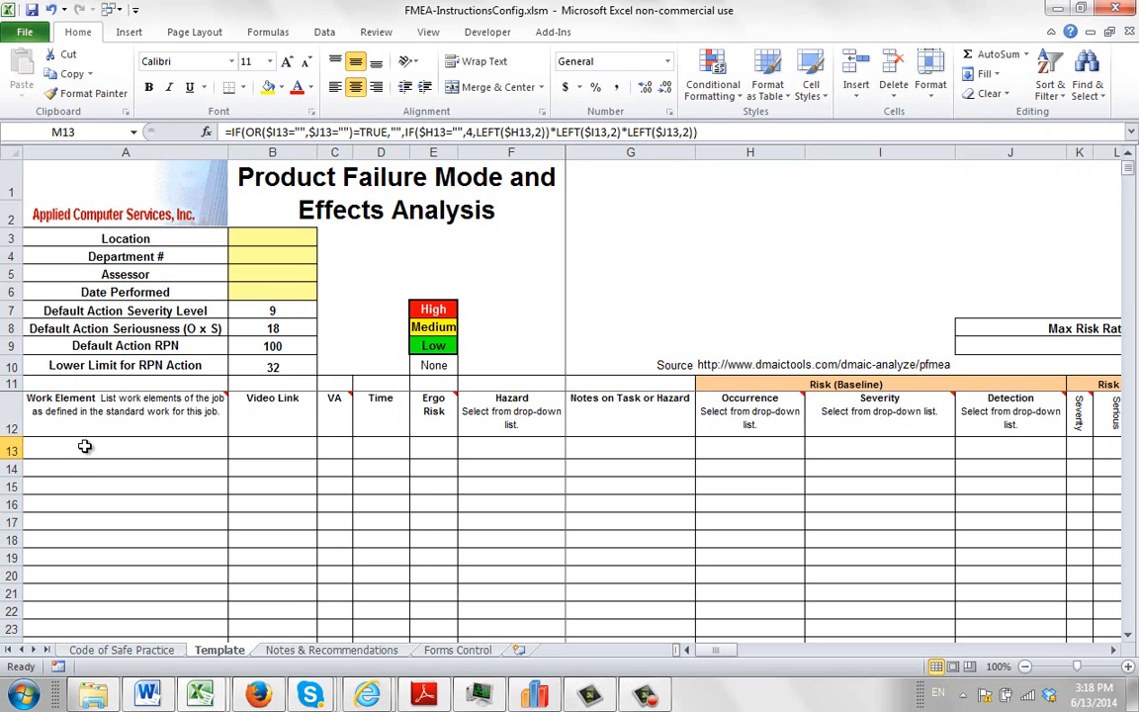
pyautogui.moveTo(395, 449)
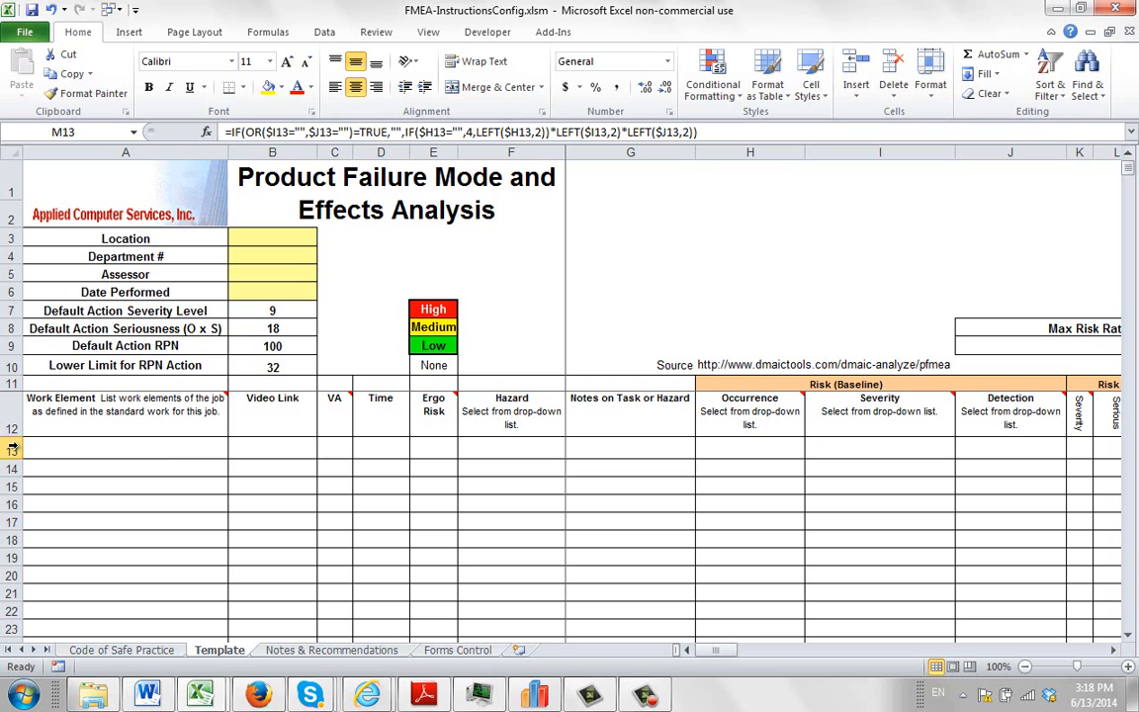
pyautogui.rightClick(12, 445)
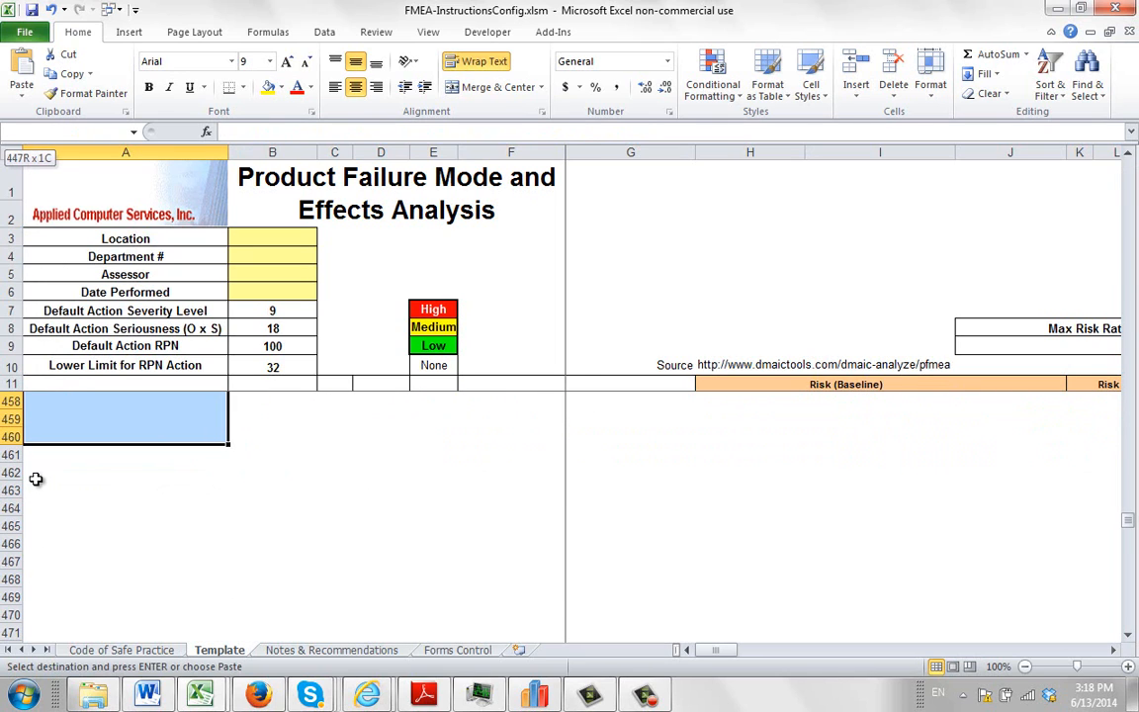
pyautogui.scroll(-3)
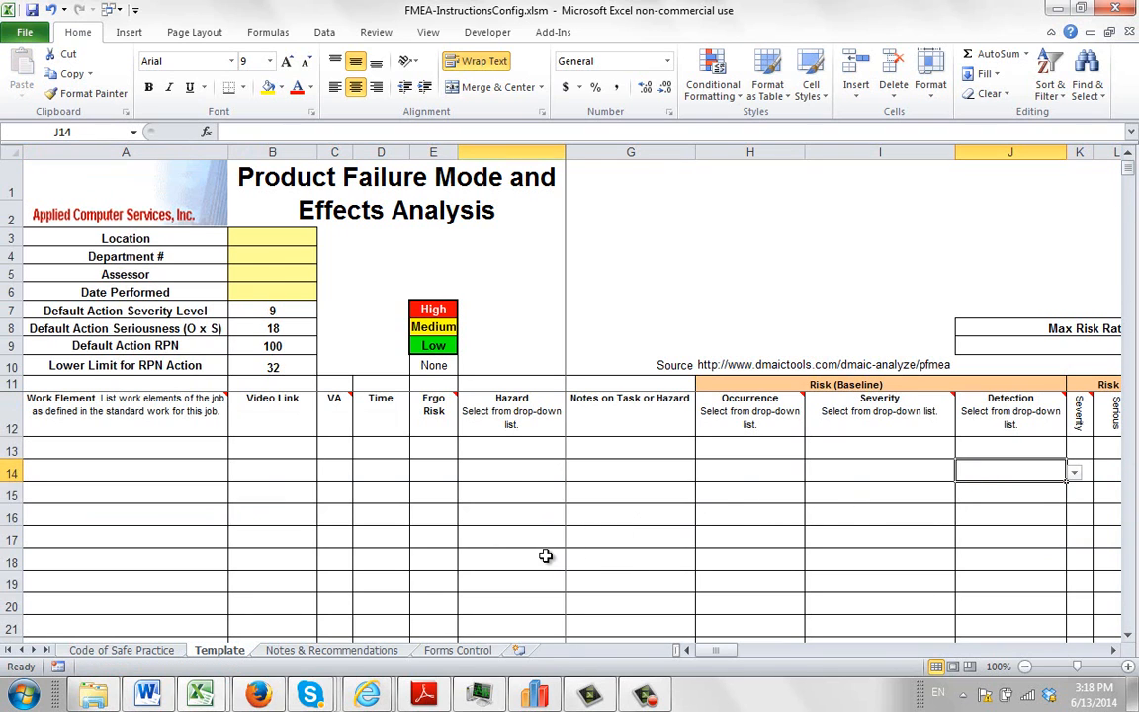
pyautogui.click(511, 558)
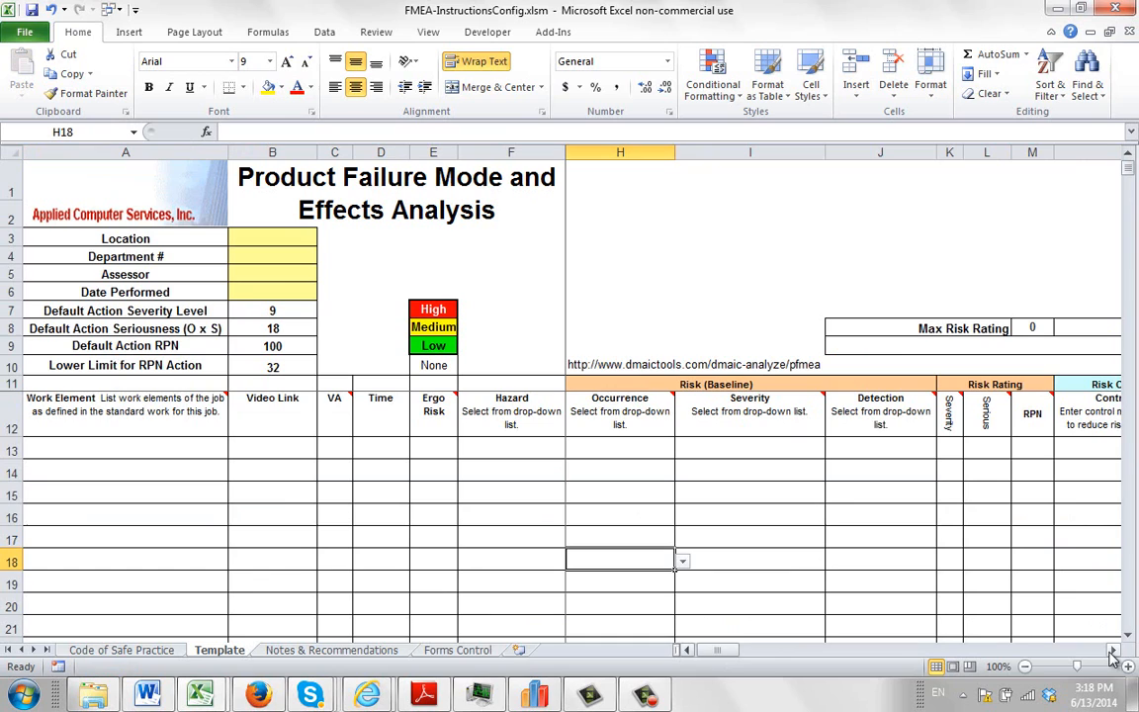
pyautogui.moveTo(1027, 561)
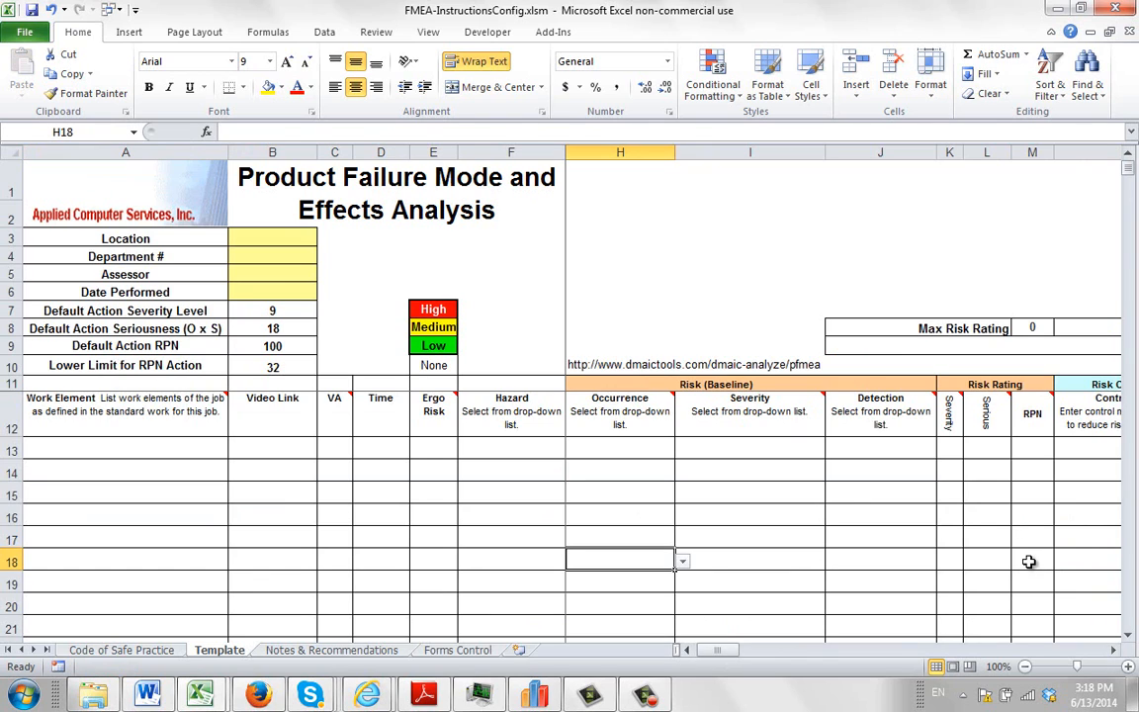
pyautogui.click(712, 75)
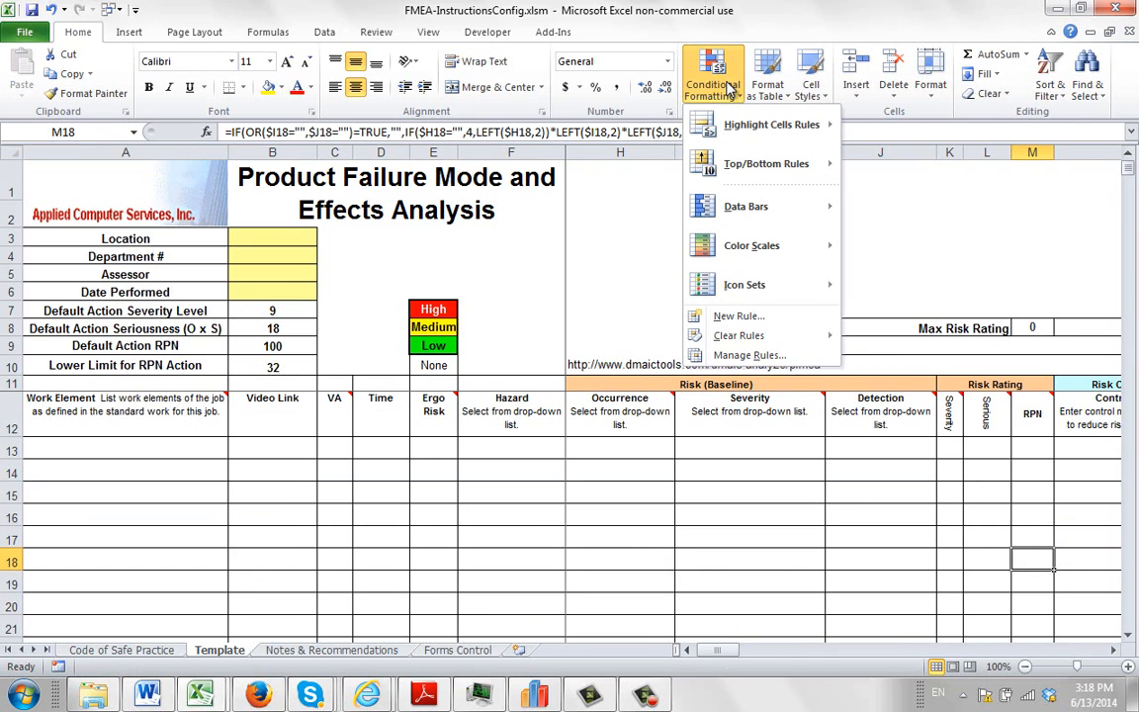
pyautogui.moveTo(457, 151)
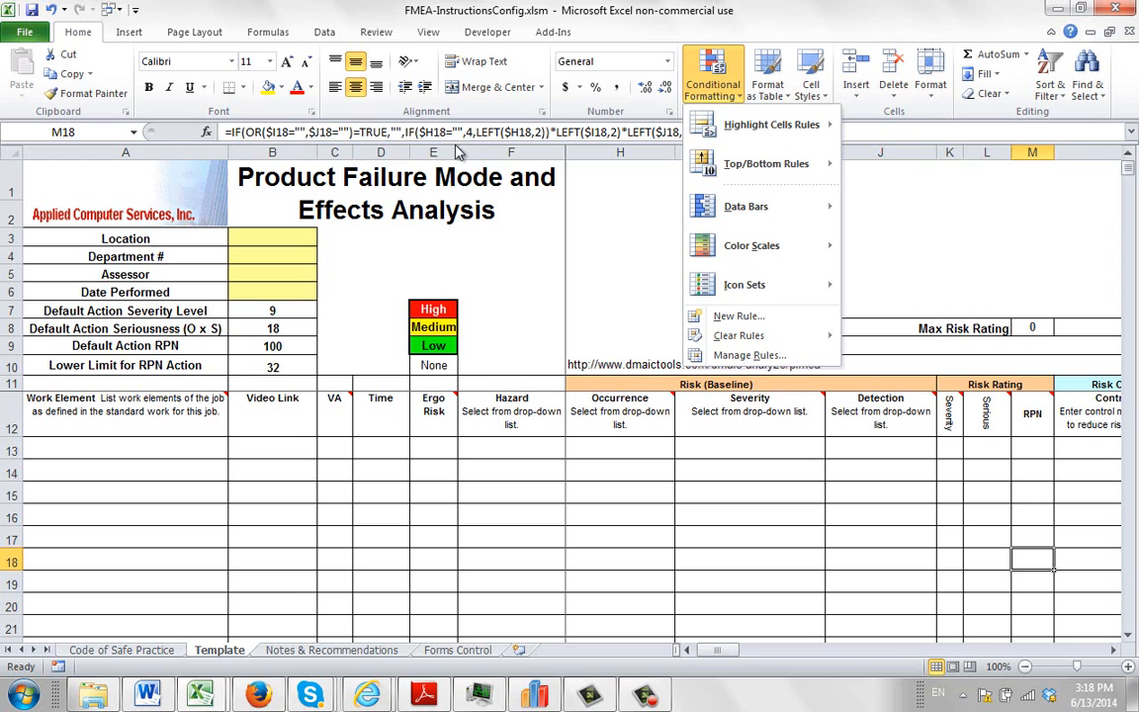
pyautogui.moveTo(736, 316)
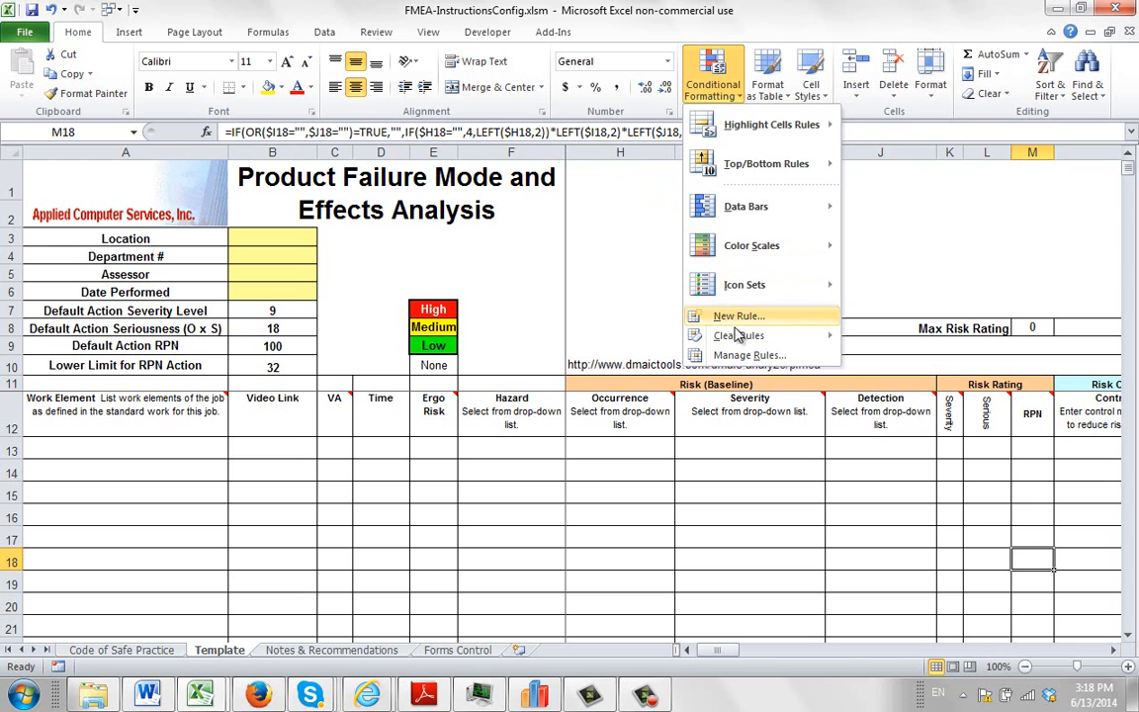
pyautogui.click(748, 354)
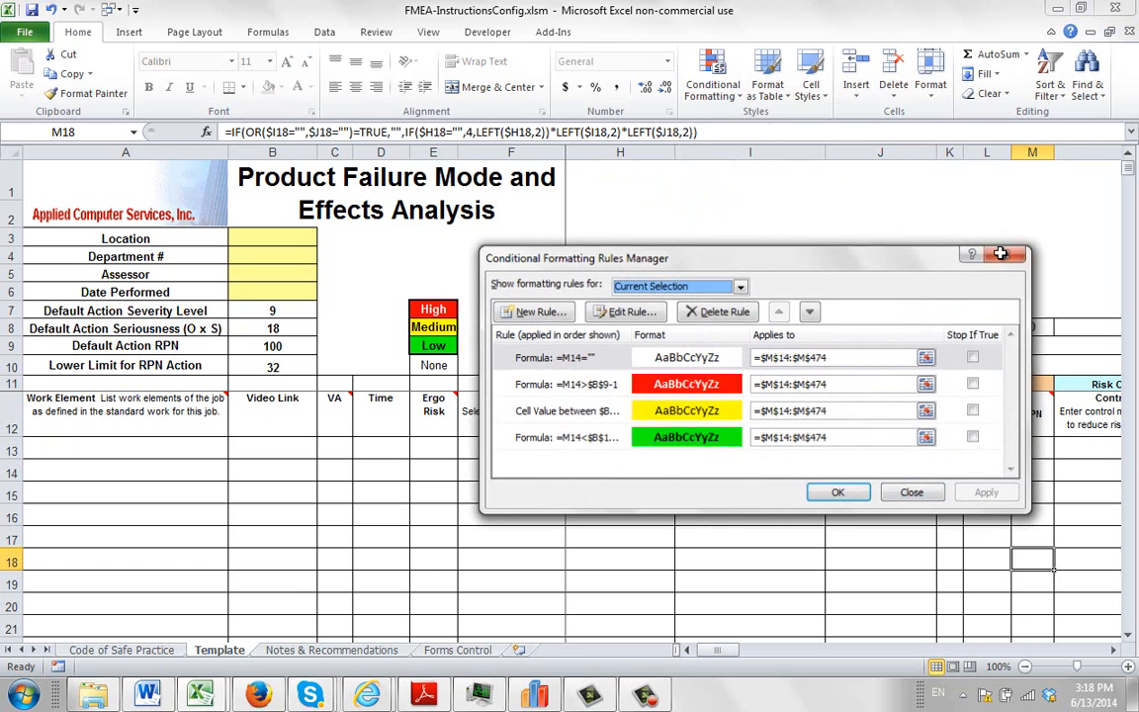
pyautogui.click(912, 492)
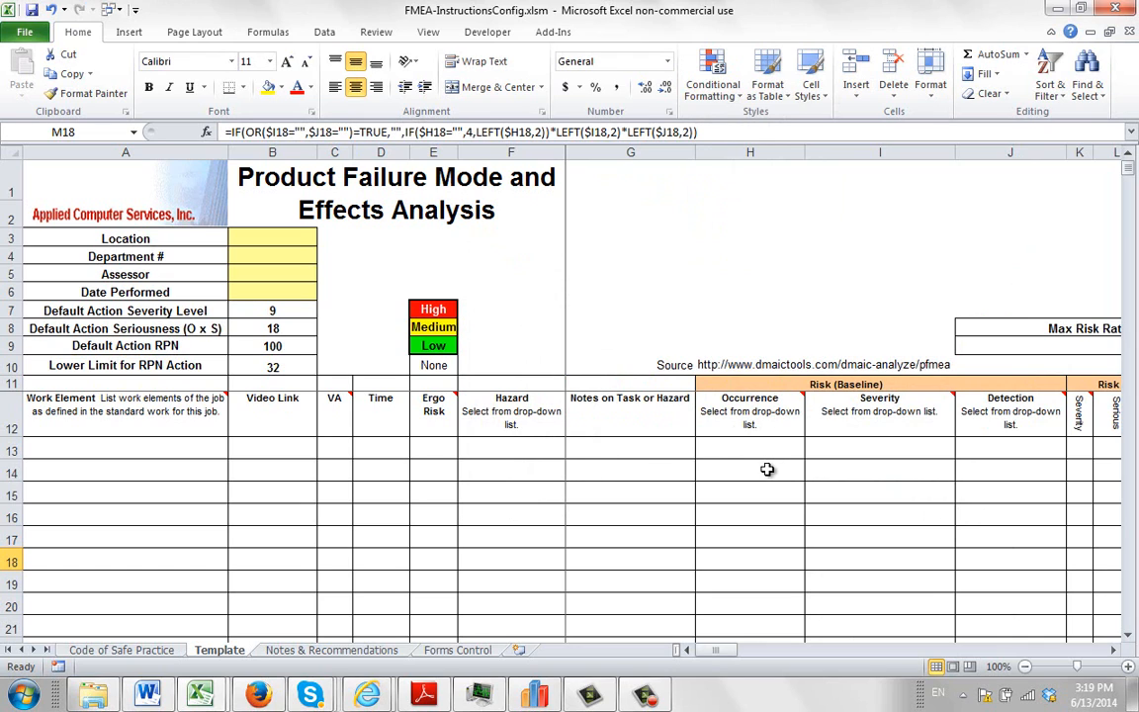
pyautogui.click(487, 32)
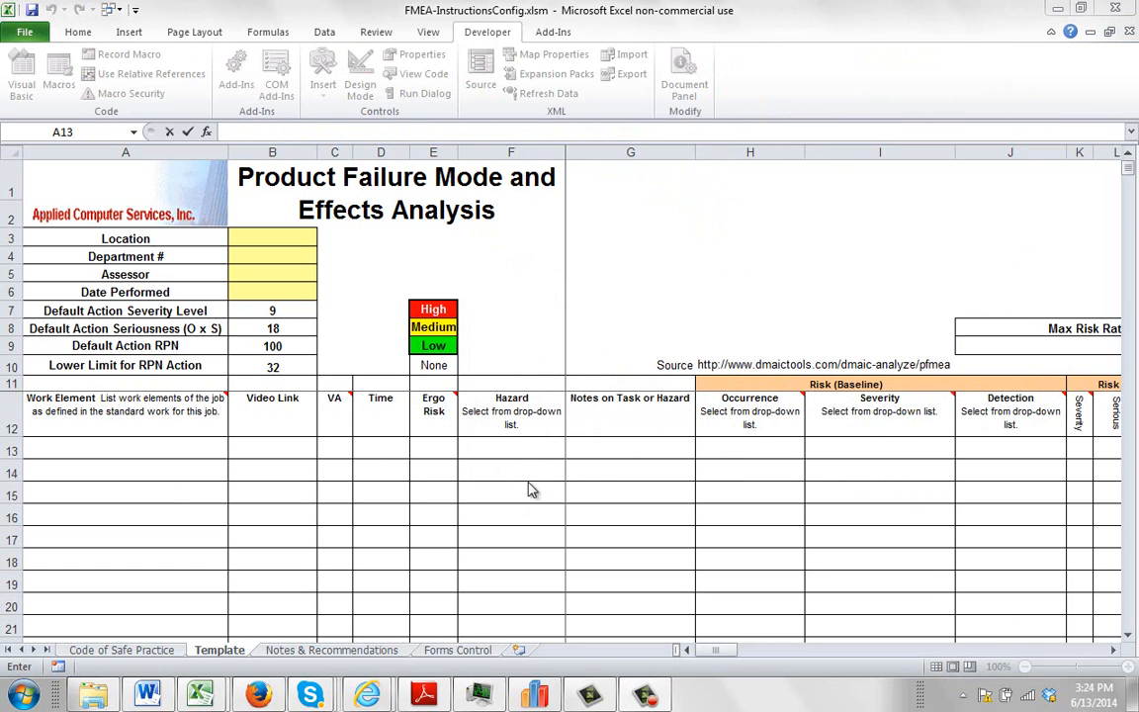
pyautogui.moveTo(127, 178)
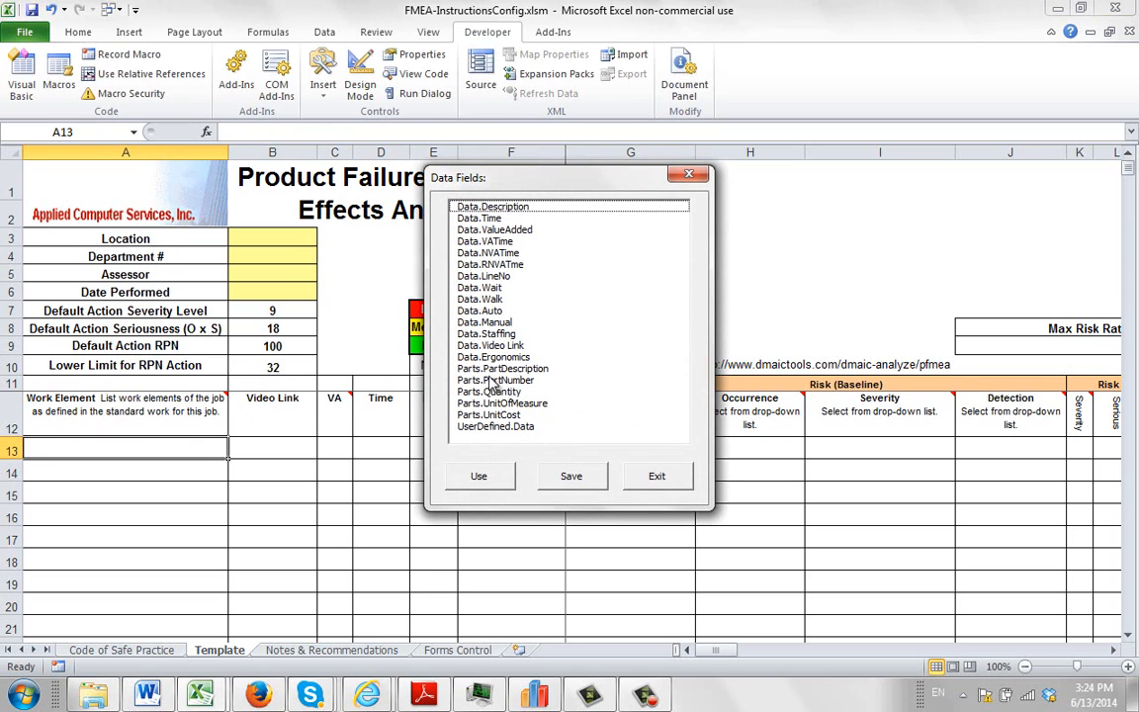
# - Map Data.Description to A13 and Data.Video Link to B13
pyautogui.moveTo(569, 178); pyautogui.dragTo(692, 257)
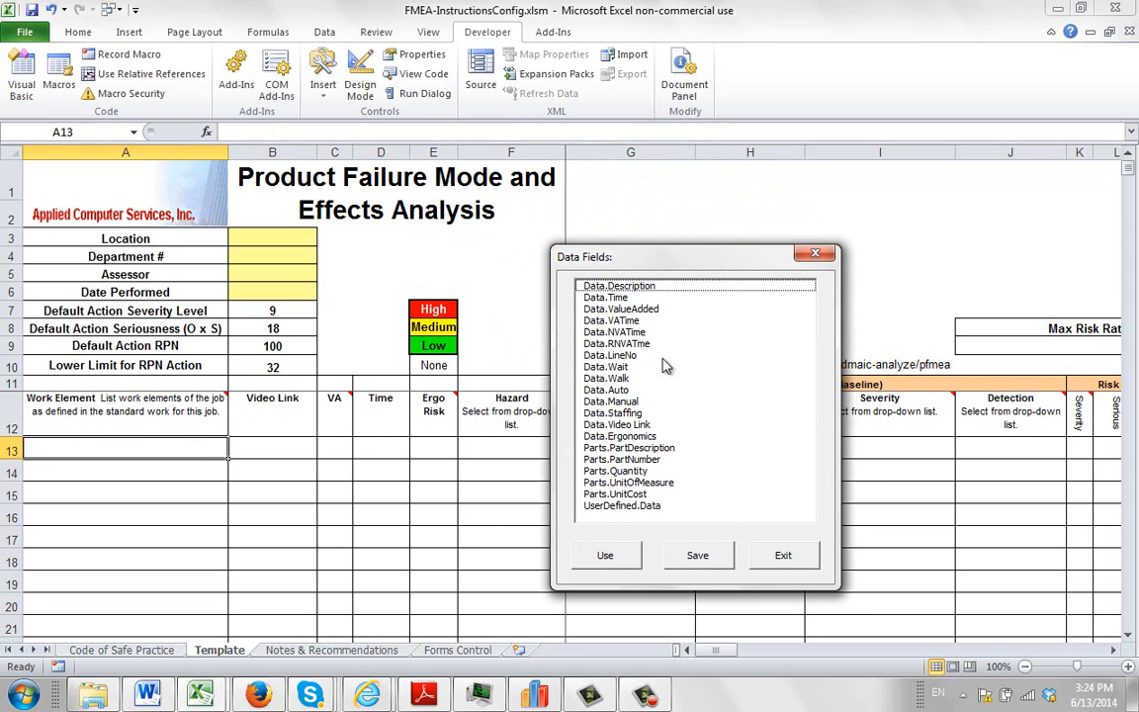
pyautogui.click(605, 556)
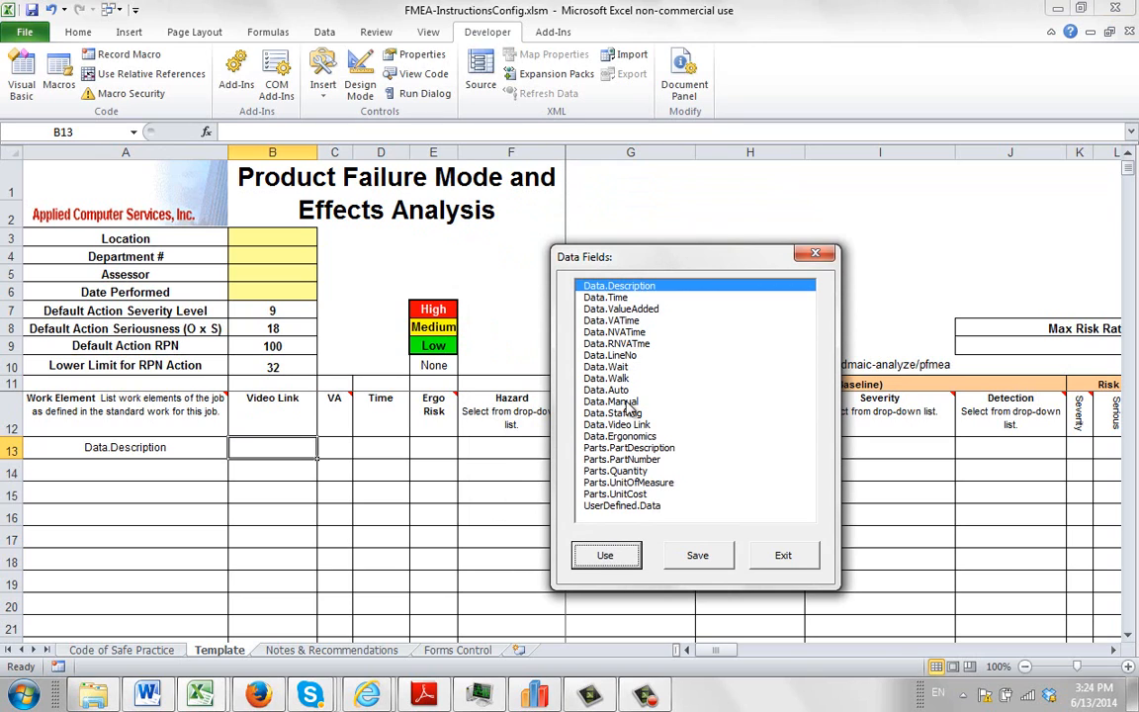
pyautogui.click(617, 423)
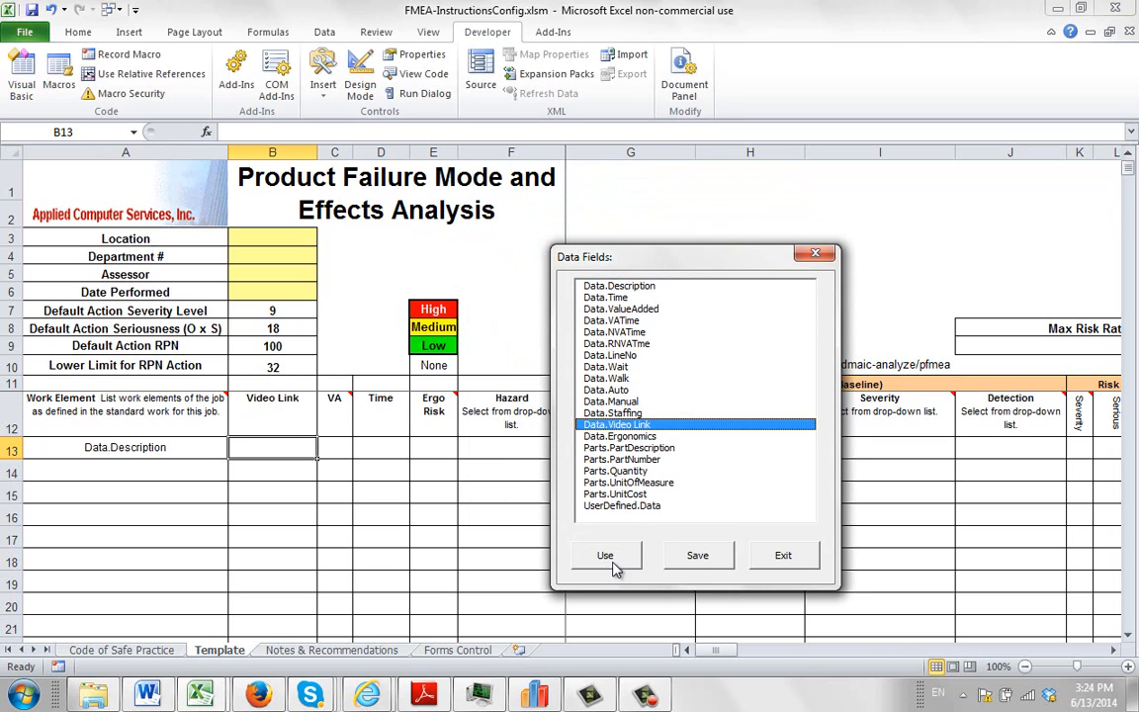
pyautogui.click(605, 554)
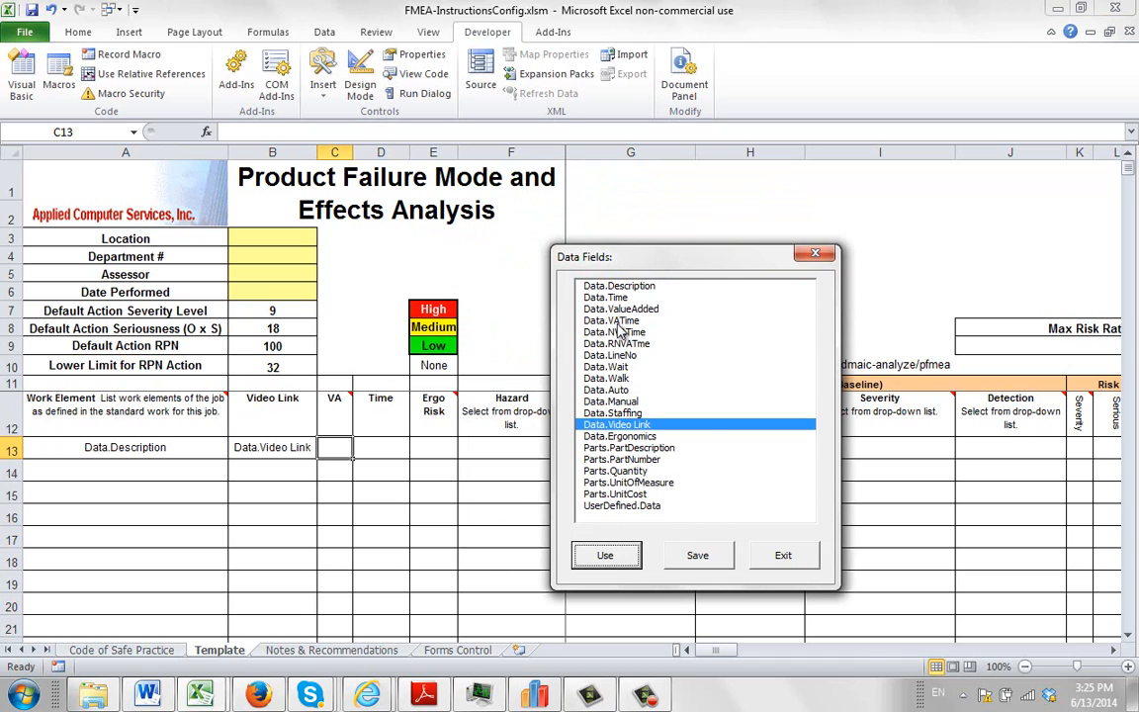
# - Map Data.ValueAdded and Data.Ergonomics through E13, then save the row 13 mapping
pyautogui.click(623, 308)
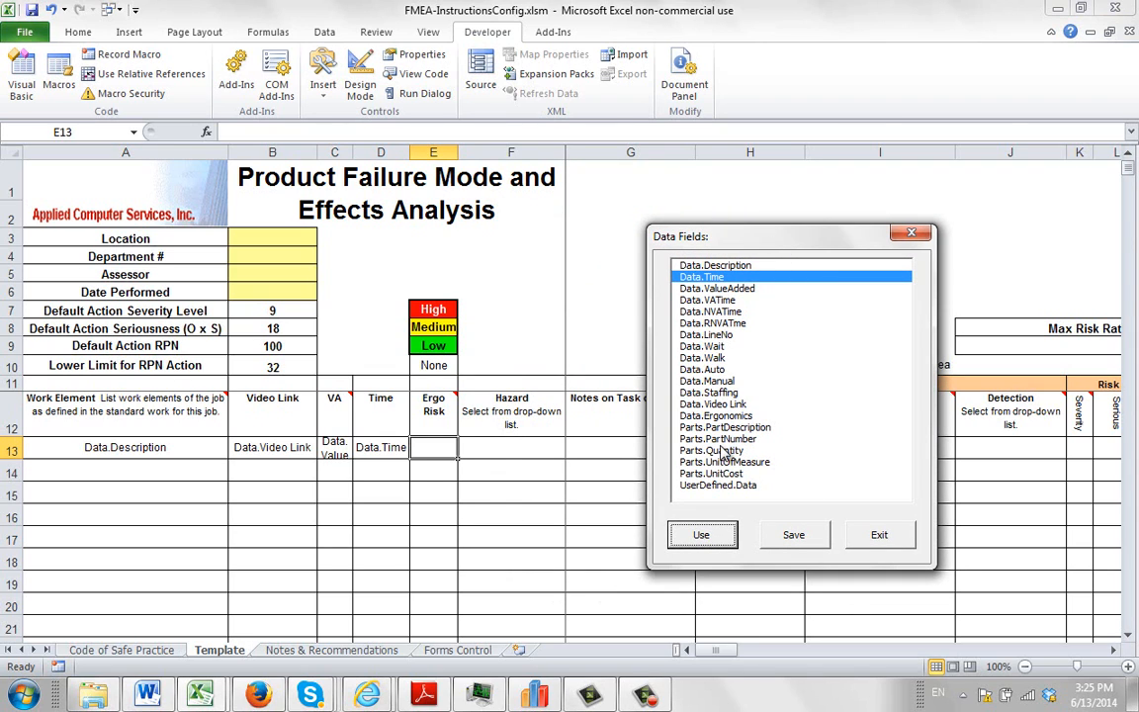
pyautogui.click(715, 415)
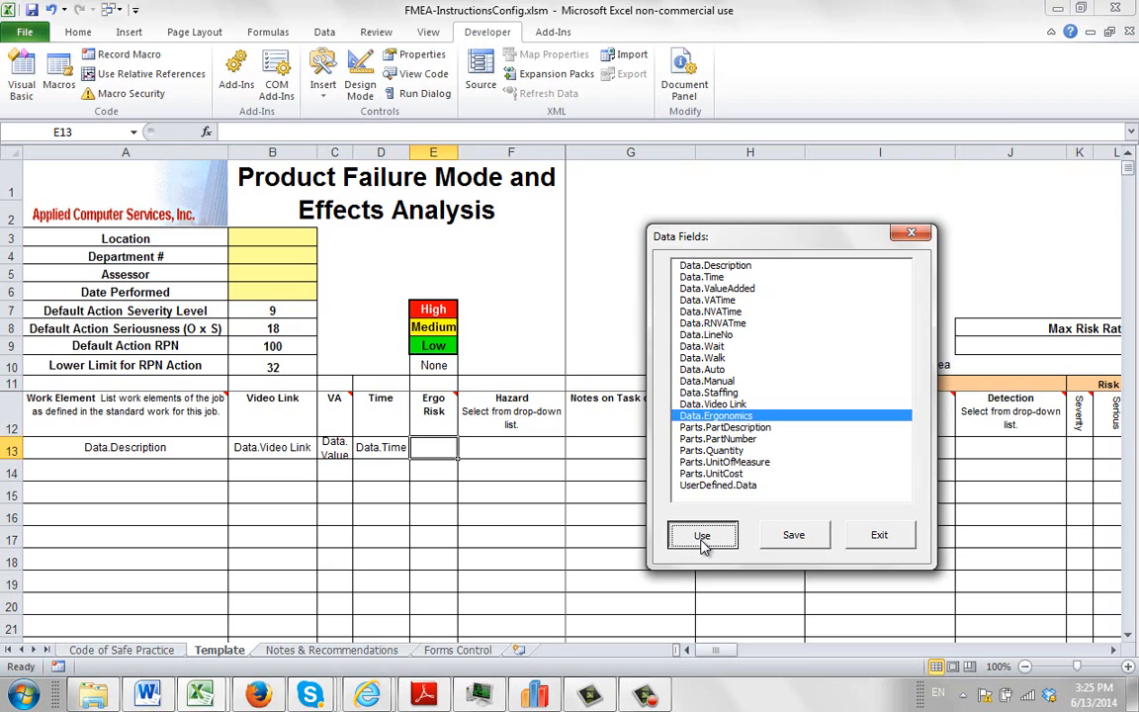
pyautogui.click(700, 534)
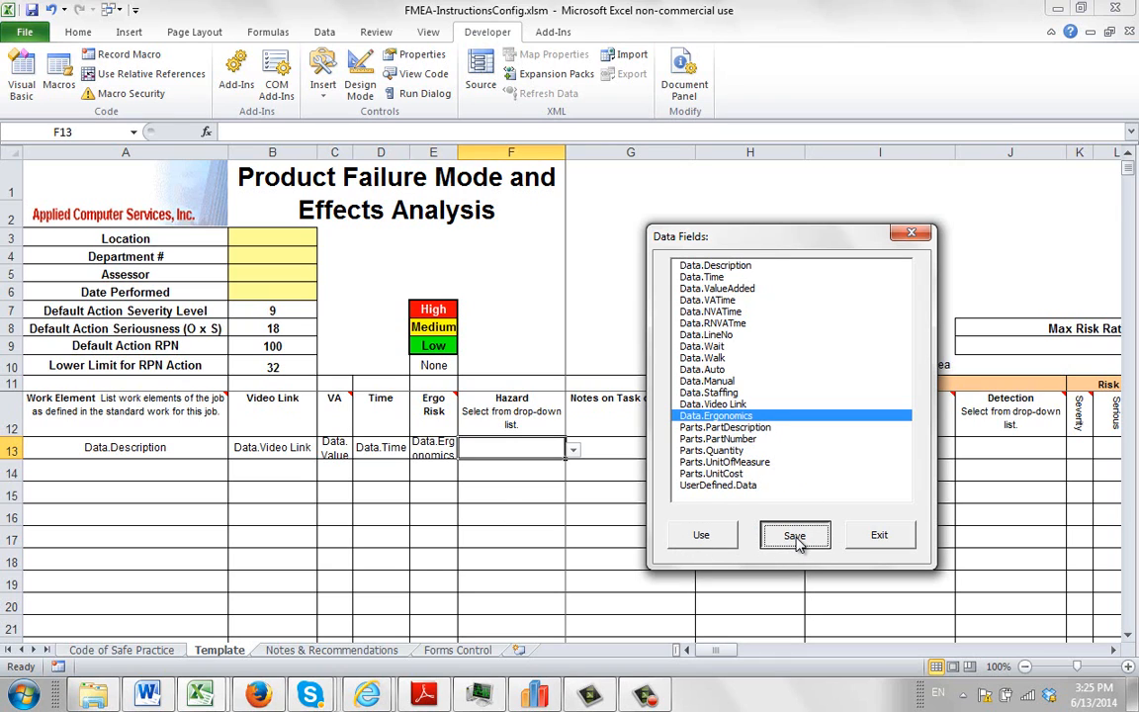
pyautogui.click(795, 534)
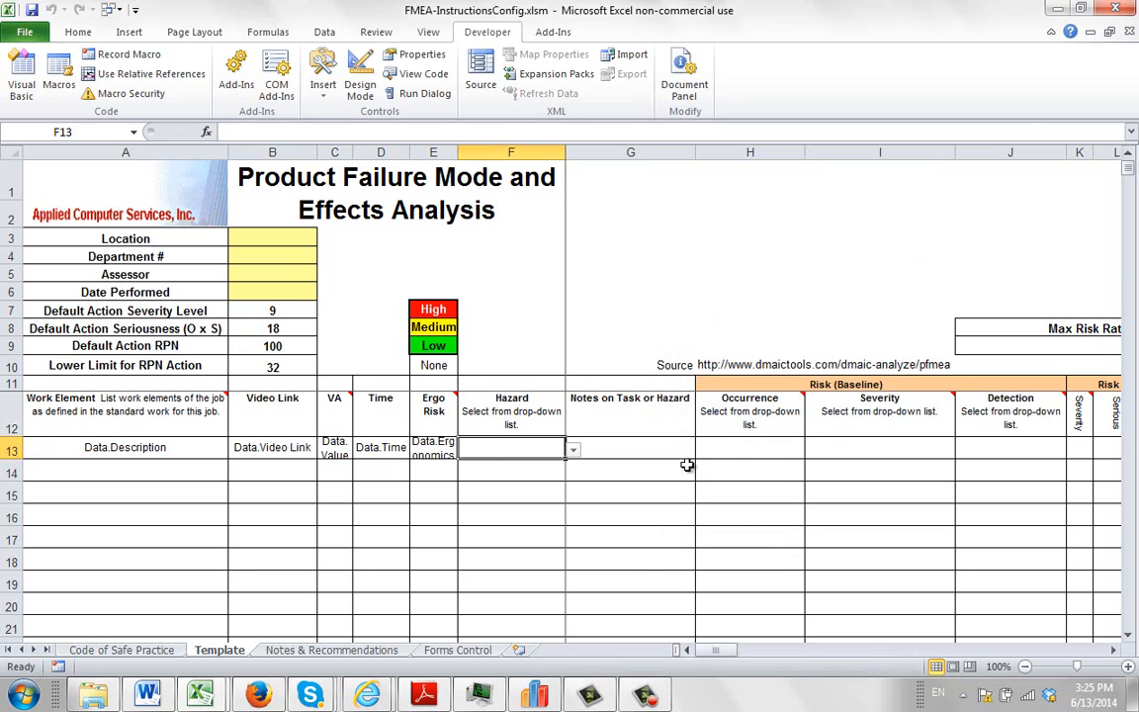
pyautogui.moveTo(682, 289)
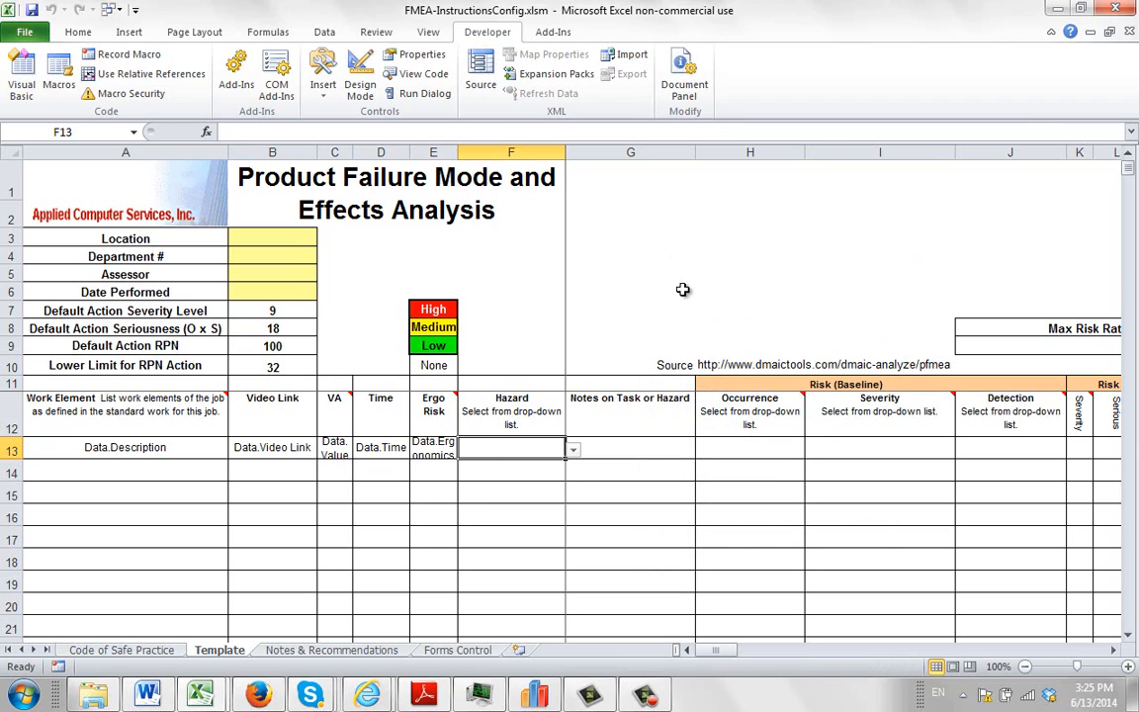